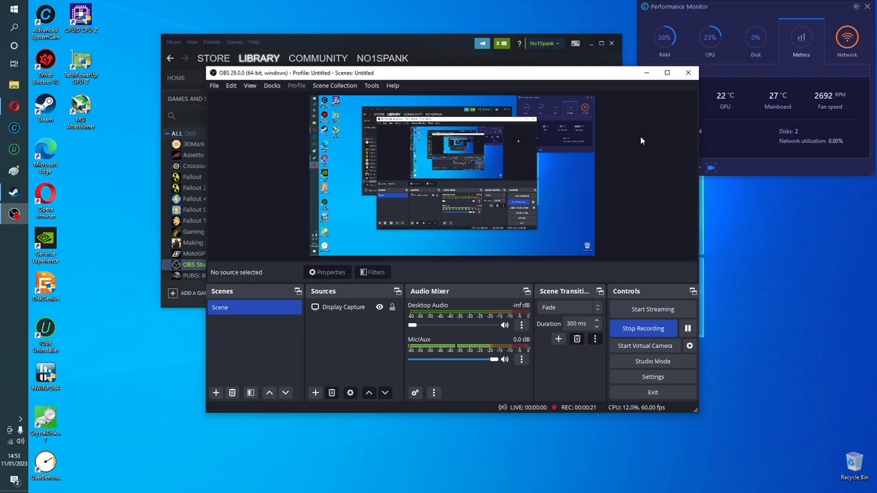
- Minimize OBS Studio and put away the Steam library so only the desktop shows
click(688, 72)
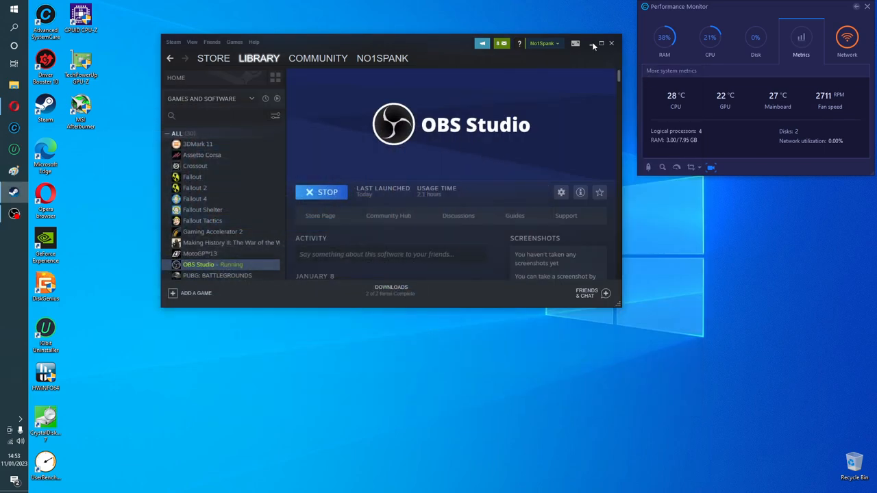
click(592, 43)
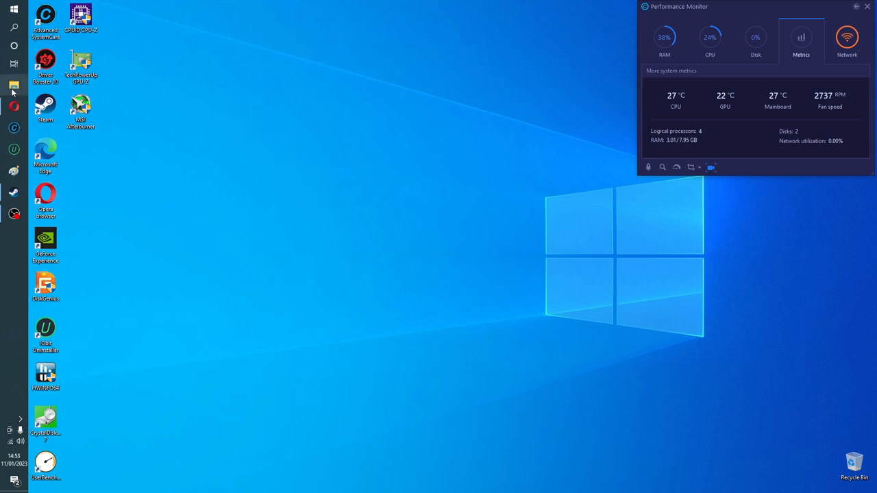
- Launch File Explorer on Quick access and select the Hard Drive benchmarks recent file
click(14, 85)
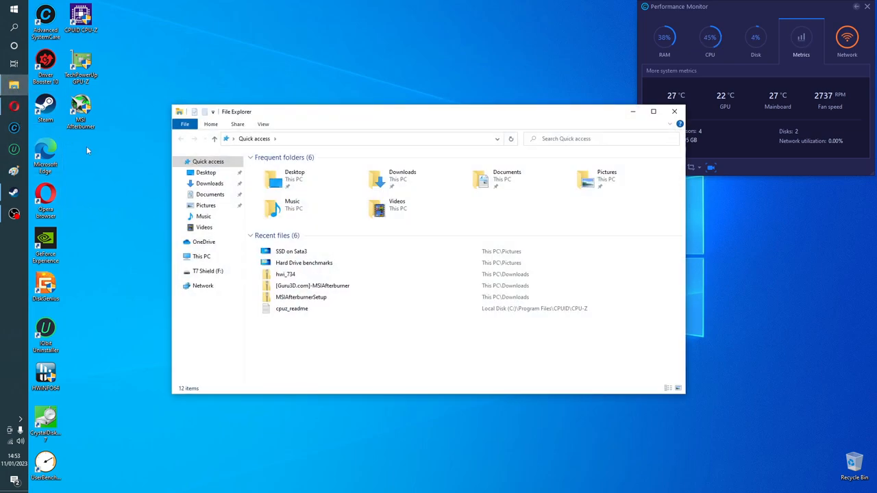
mouse_move(290, 252)
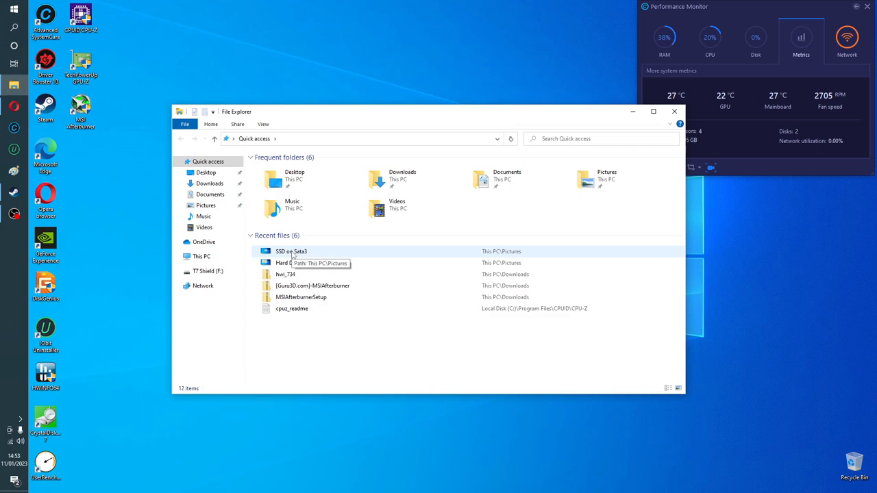
mouse_move(322, 274)
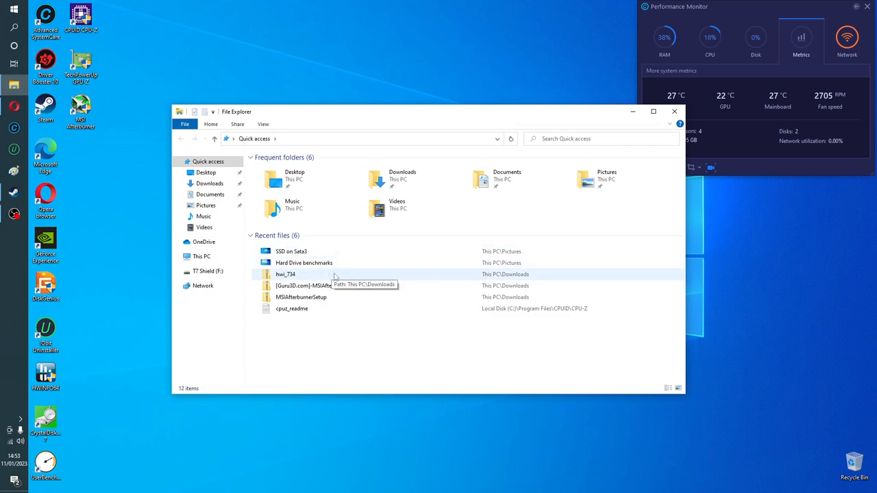
click(304, 263)
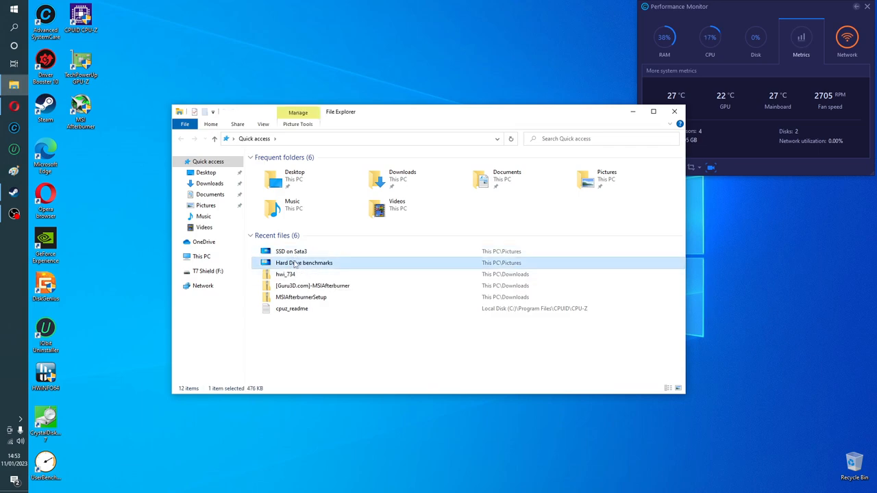
- Open the Hard Drive benchmarks image in Photos showing four CrystalDiskMark results
double_click(305, 263)
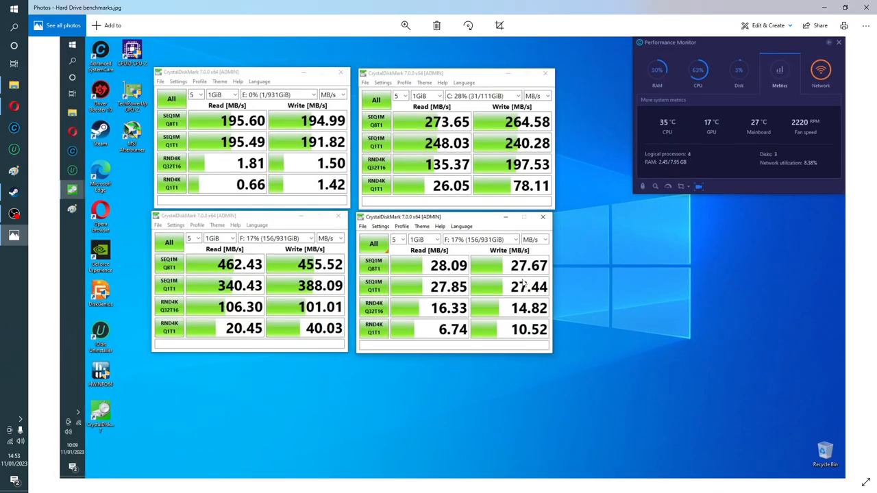
mouse_move(587, 267)
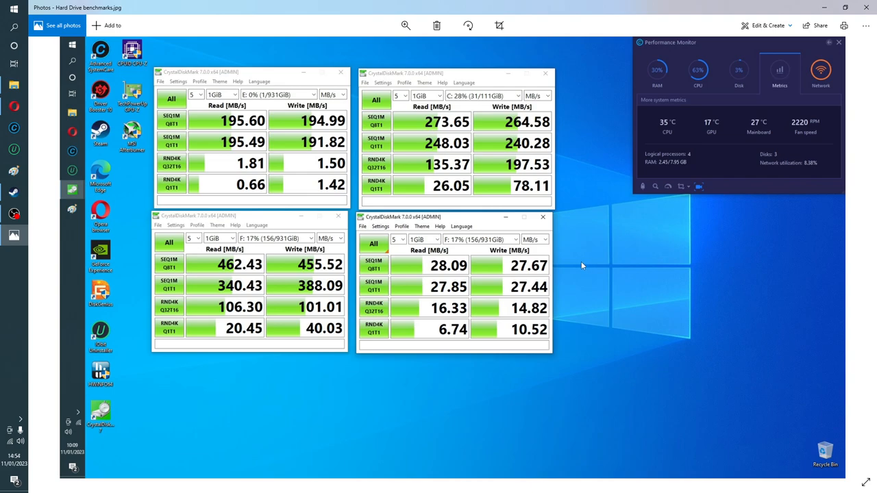
mouse_move(578, 231)
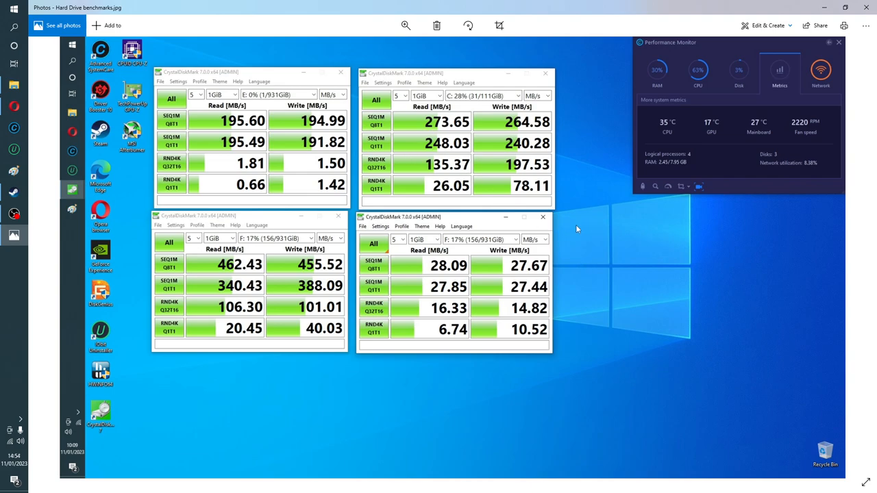
mouse_move(211, 126)
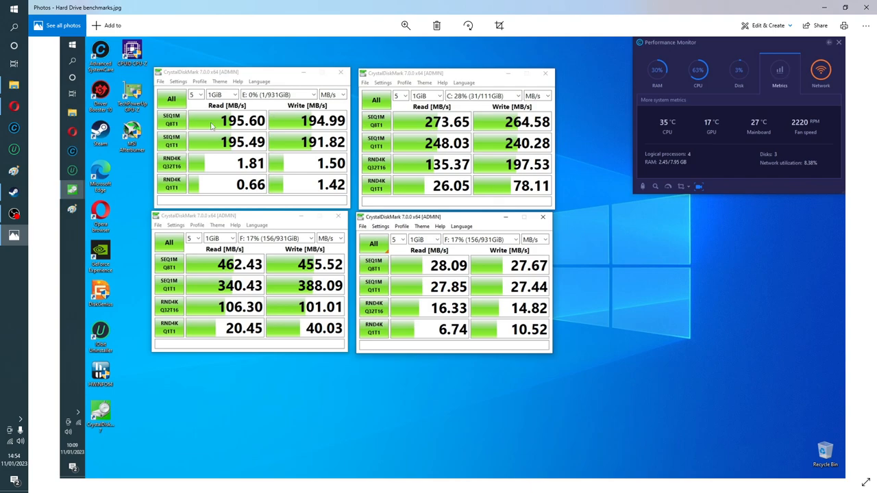
mouse_move(207, 112)
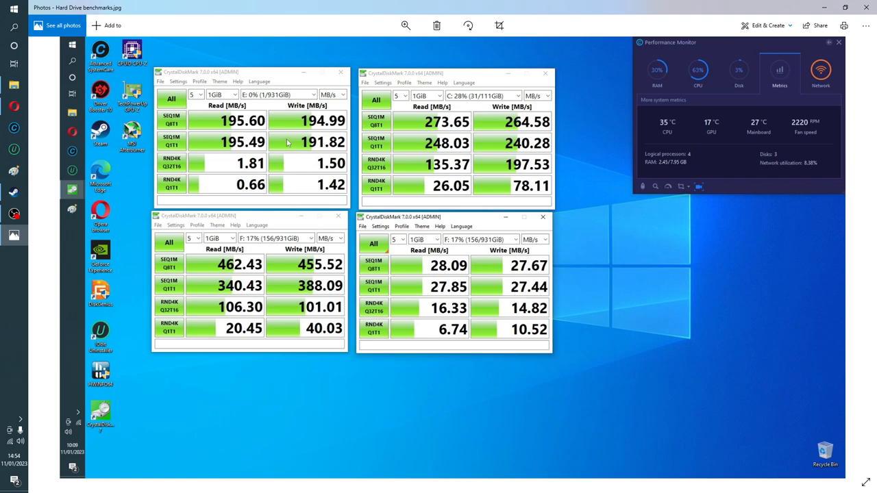
mouse_move(274, 143)
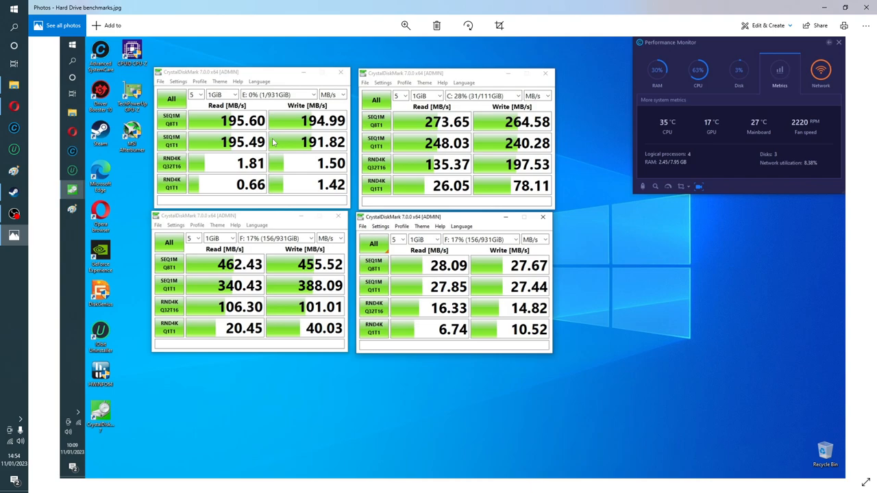
mouse_move(268, 132)
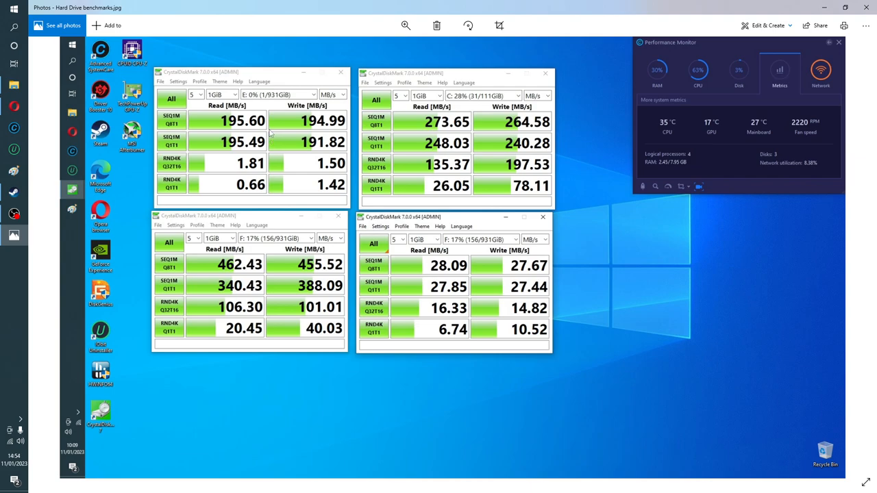
mouse_move(252, 99)
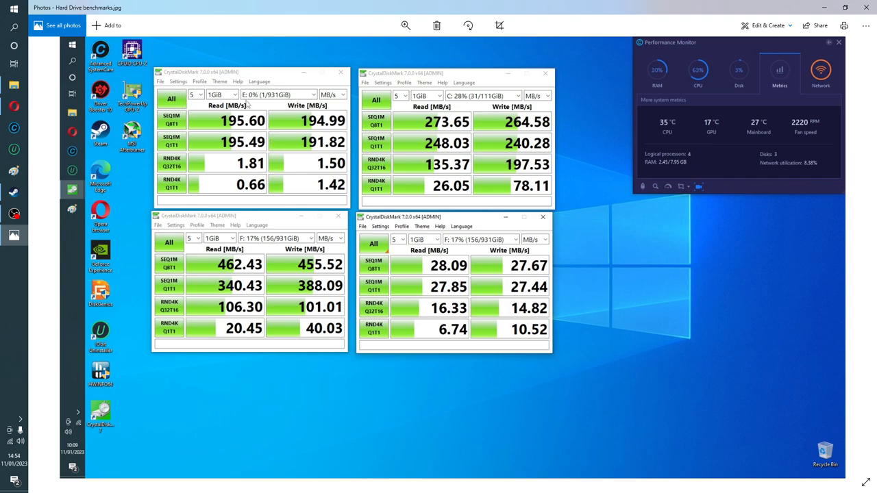
mouse_move(291, 123)
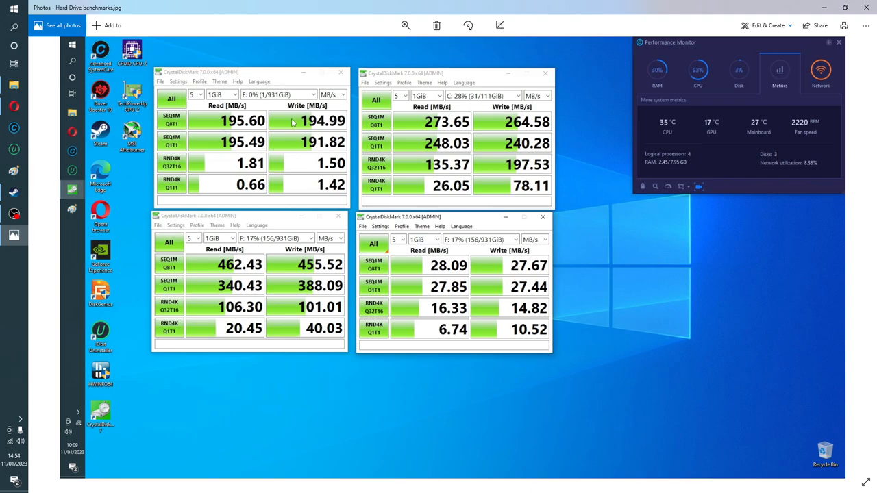
mouse_move(288, 143)
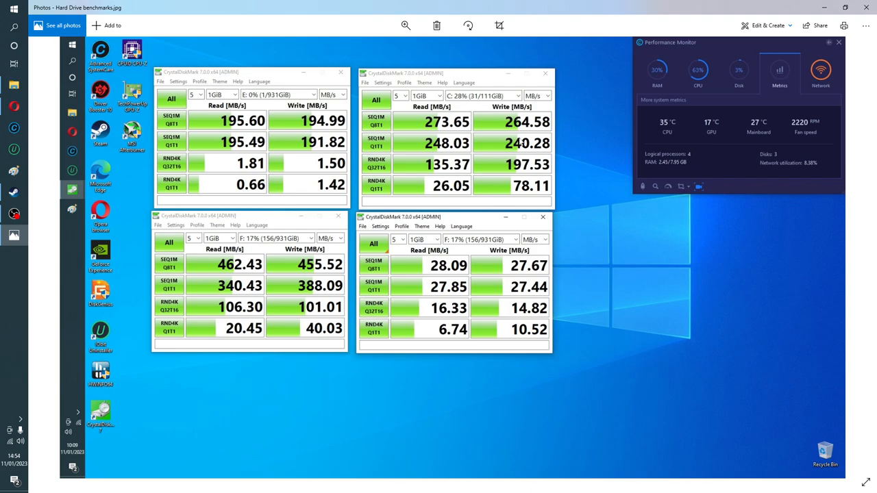
mouse_move(477, 103)
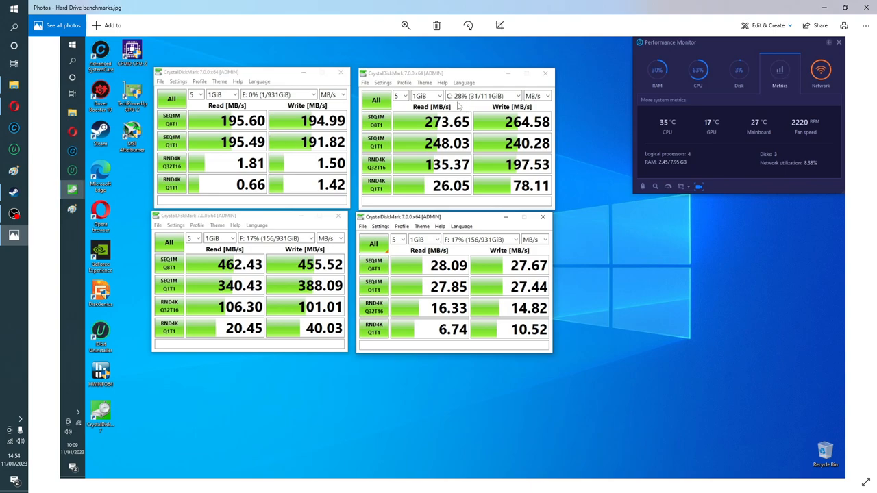
mouse_move(463, 107)
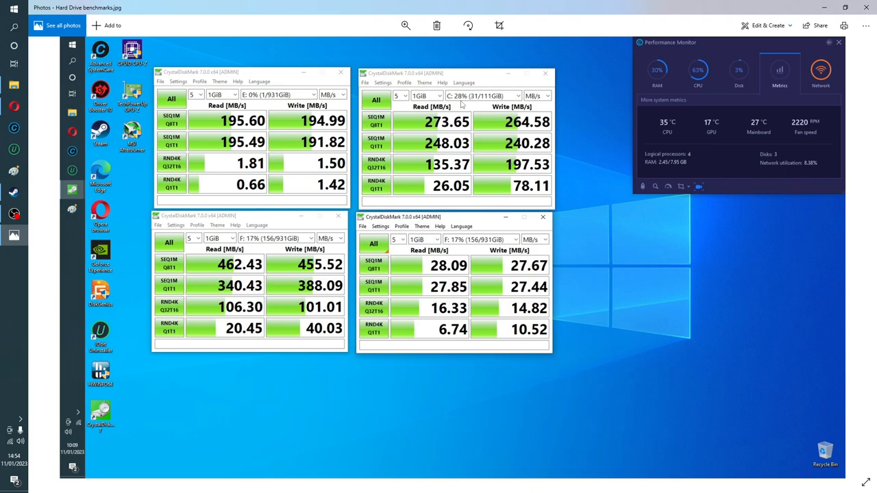
mouse_move(403, 131)
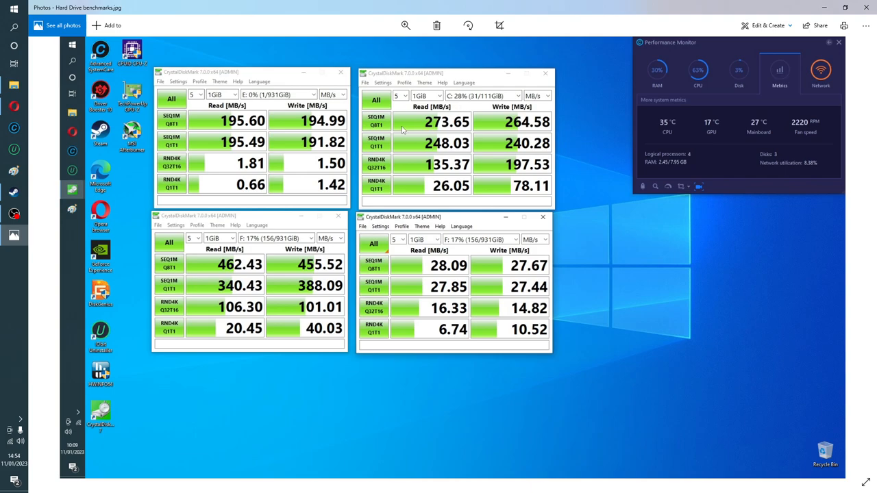
mouse_move(429, 166)
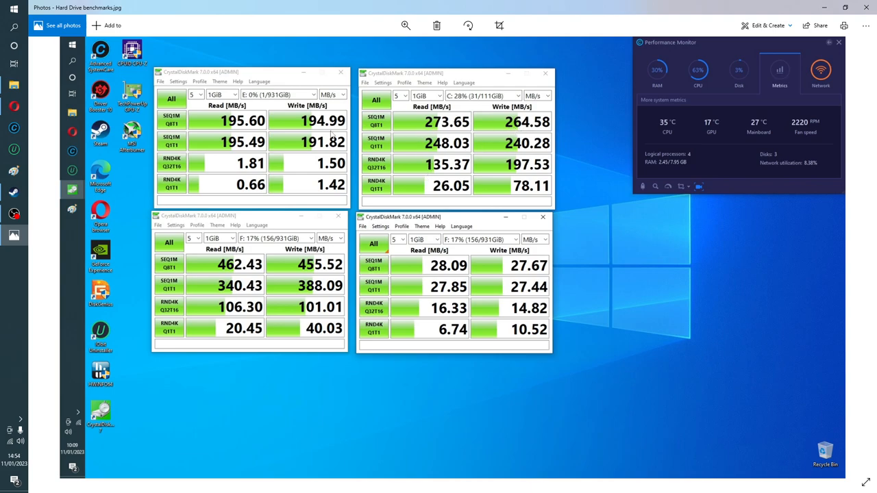
mouse_move(427, 140)
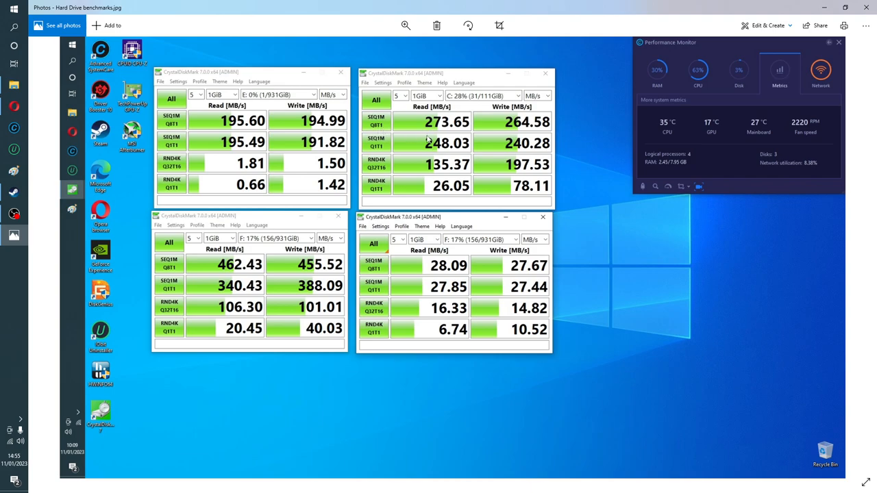
mouse_move(425, 140)
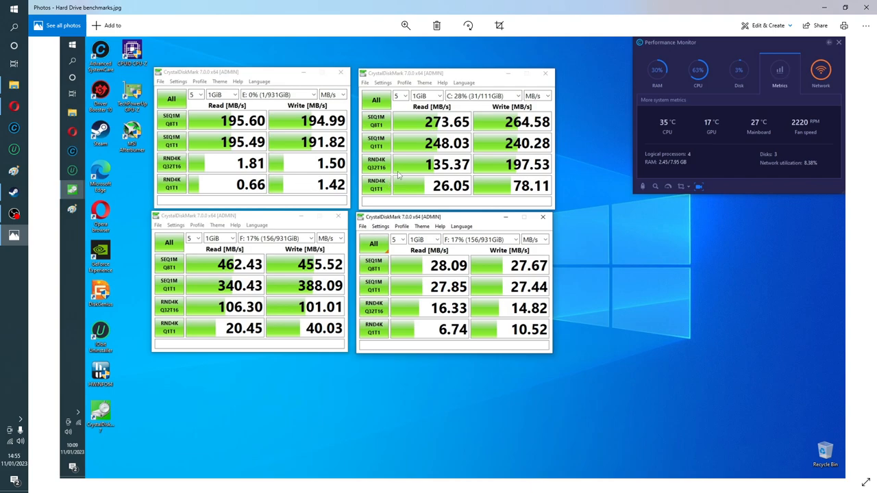
mouse_move(272, 255)
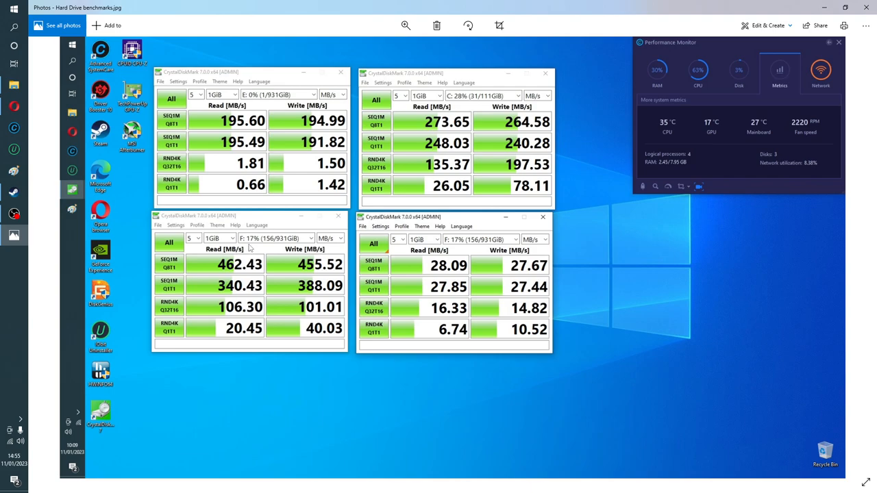
mouse_move(314, 330)
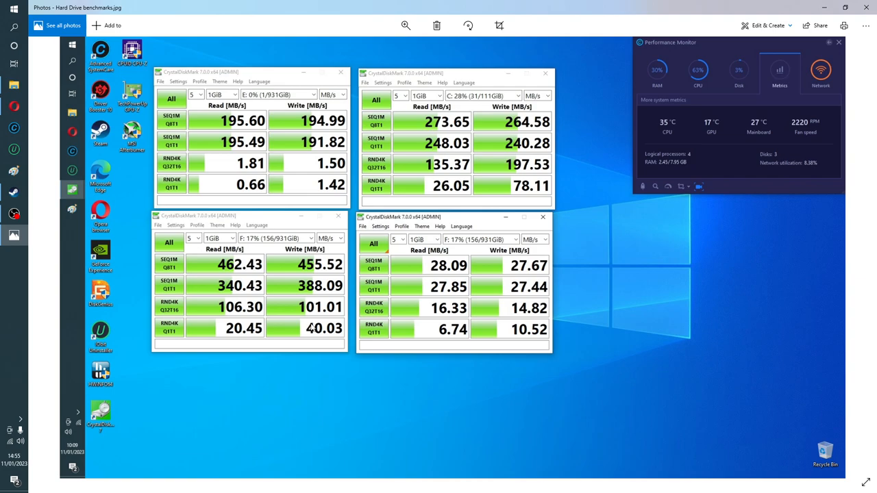
mouse_move(310, 324)
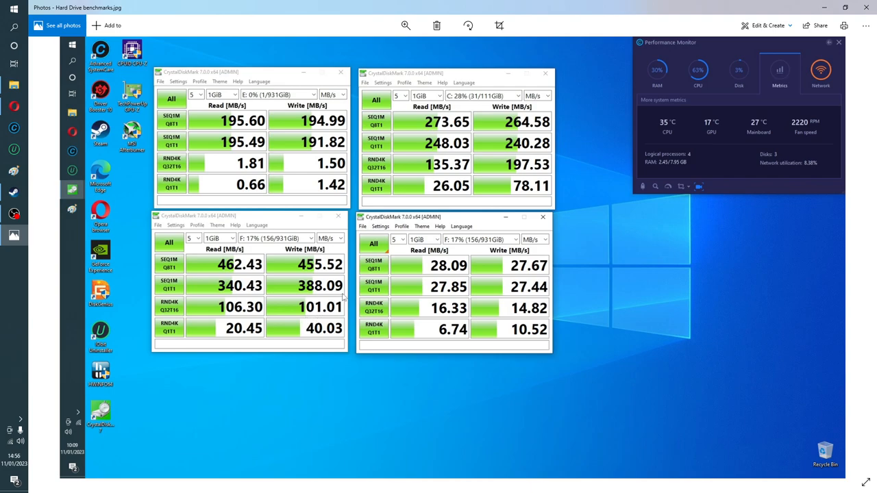
mouse_move(504, 339)
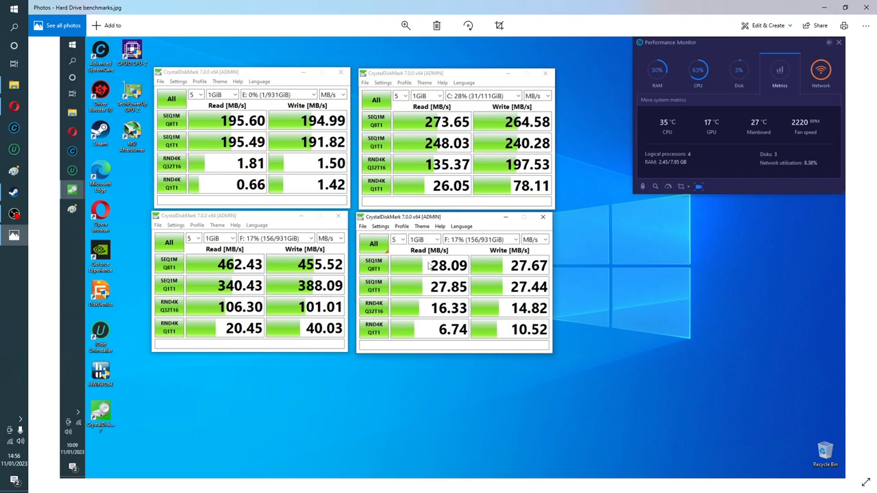
mouse_move(510, 267)
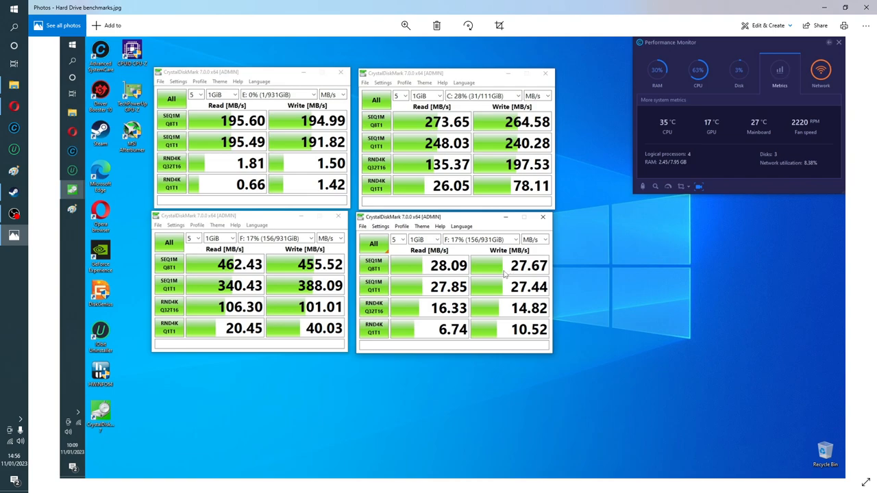
mouse_move(507, 274)
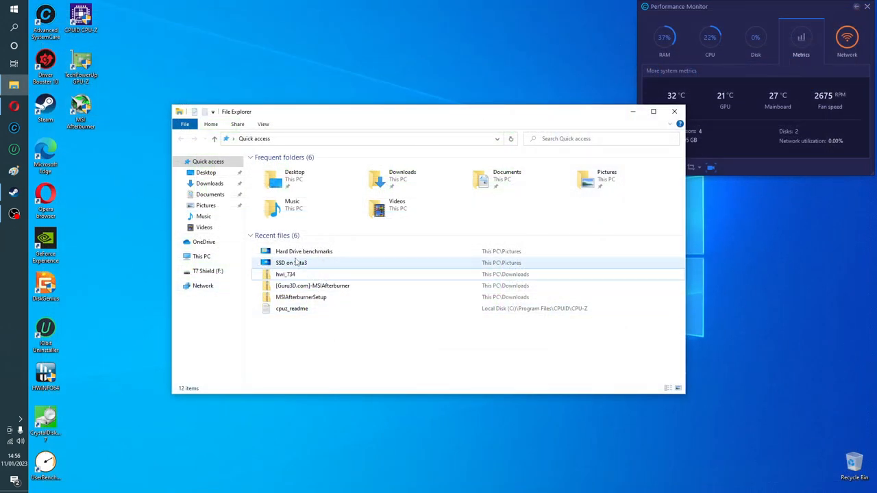
- Open the SSD on Sata3 screenshot in Photos showing a single CrystalDiskMark result
double_click(290, 263)
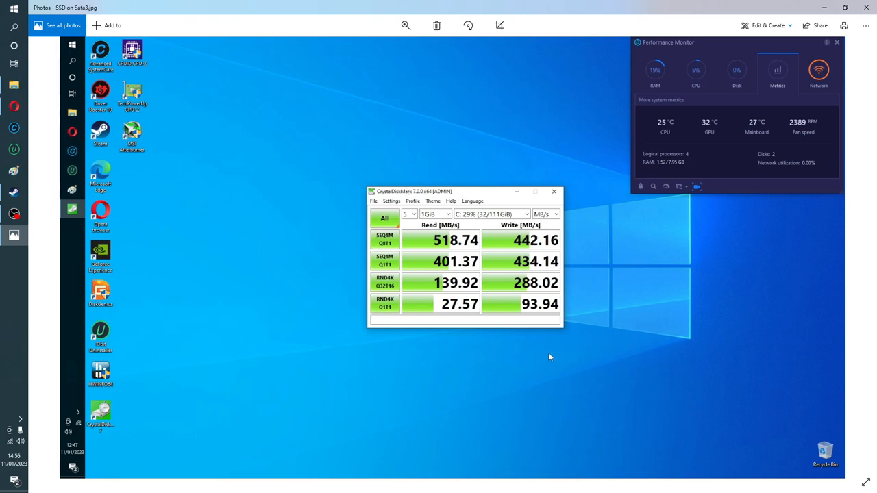
mouse_move(573, 318)
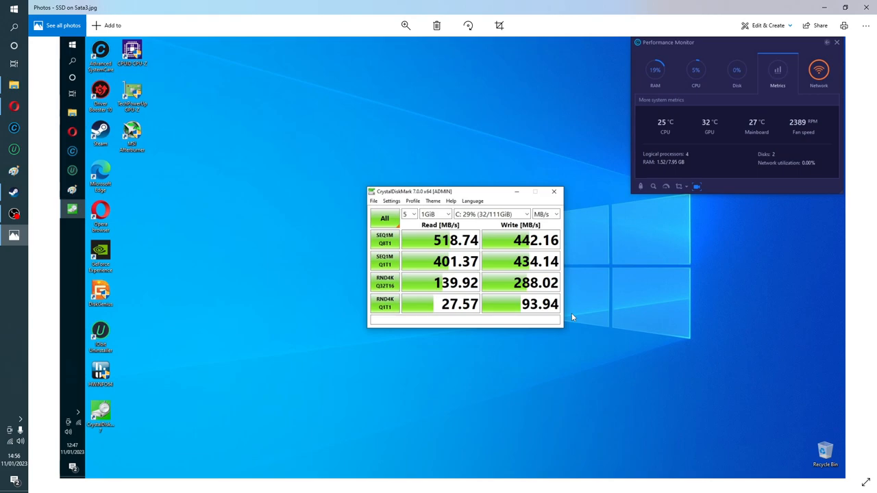
mouse_move(443, 327)
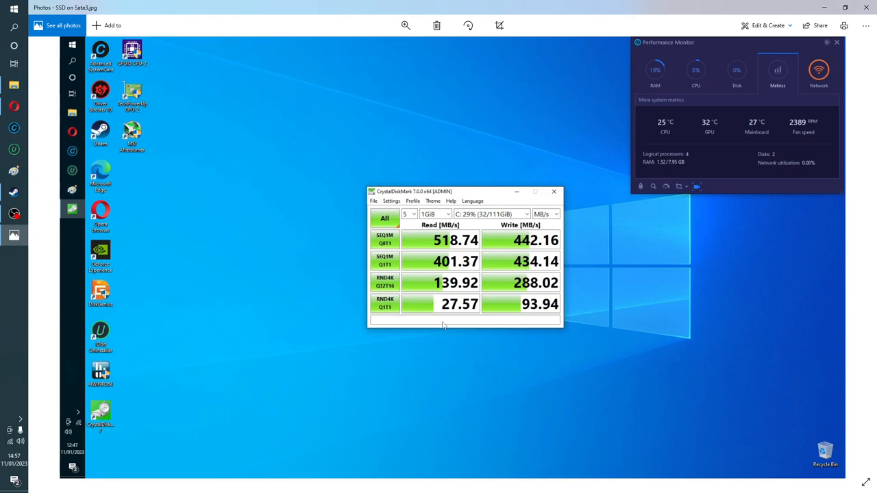
mouse_move(509, 293)
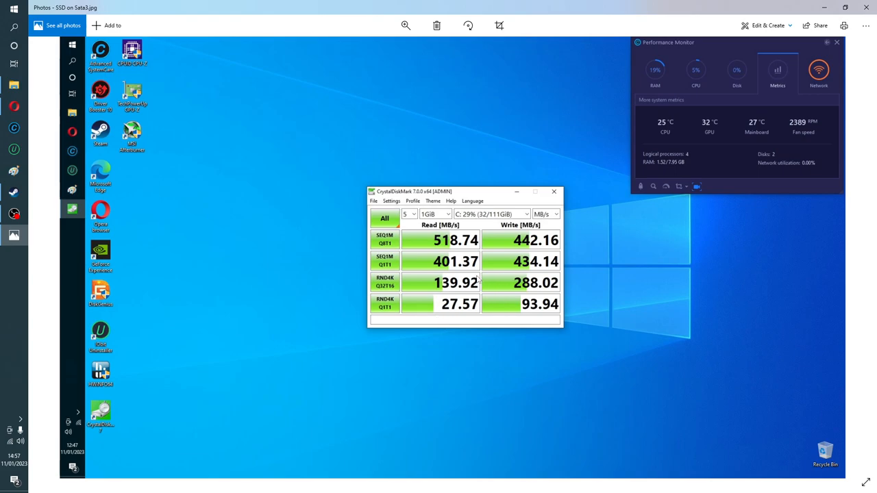
mouse_move(473, 249)
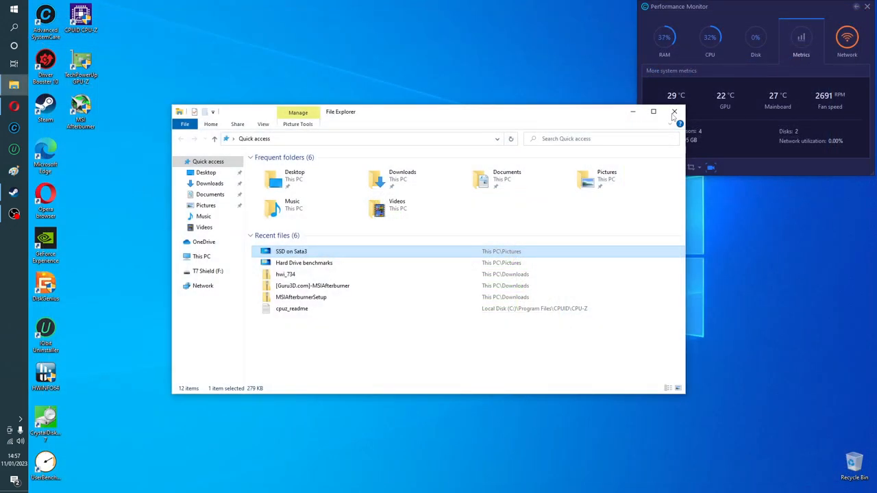
- Close File Explorer, leaving the desktop with the performance overlay
click(675, 111)
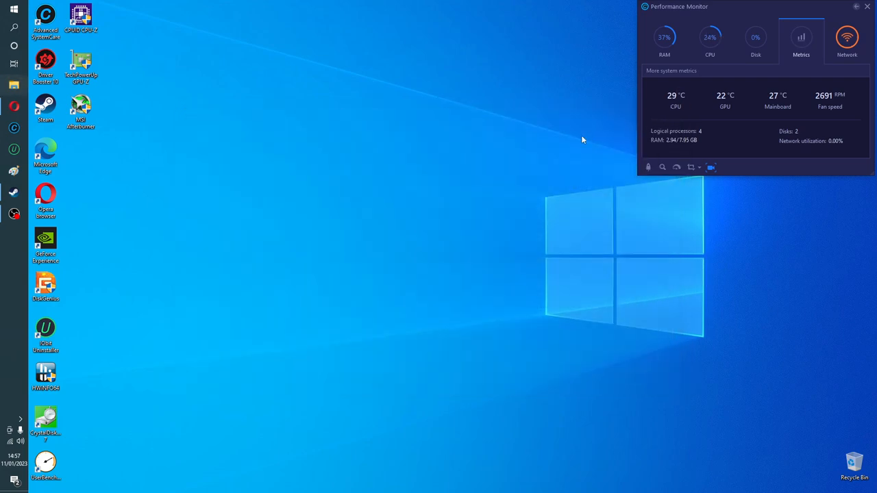
mouse_move(162, 172)
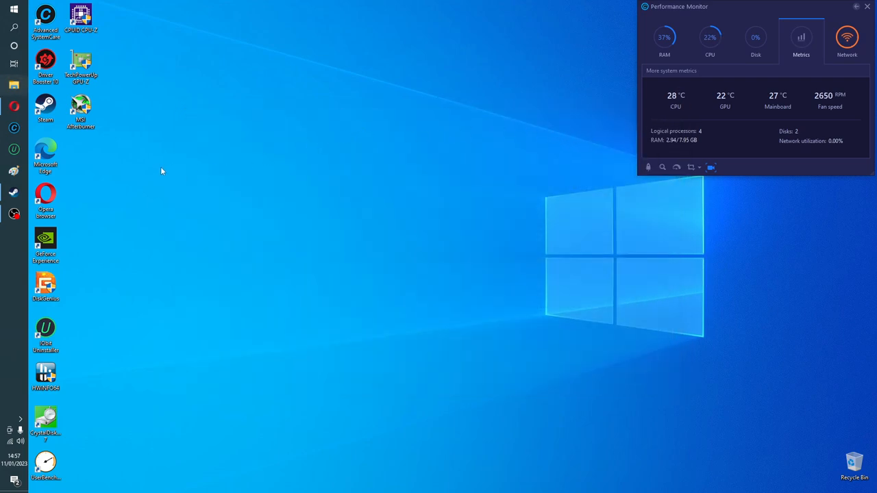
mouse_move(154, 170)
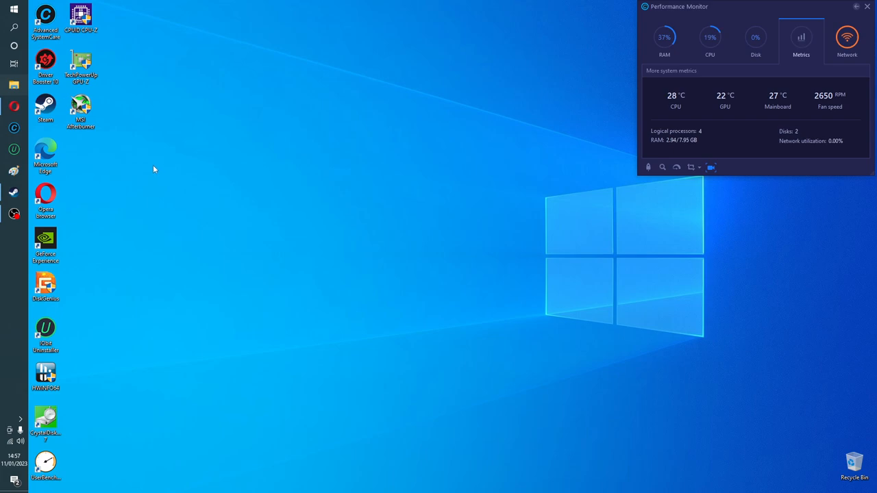